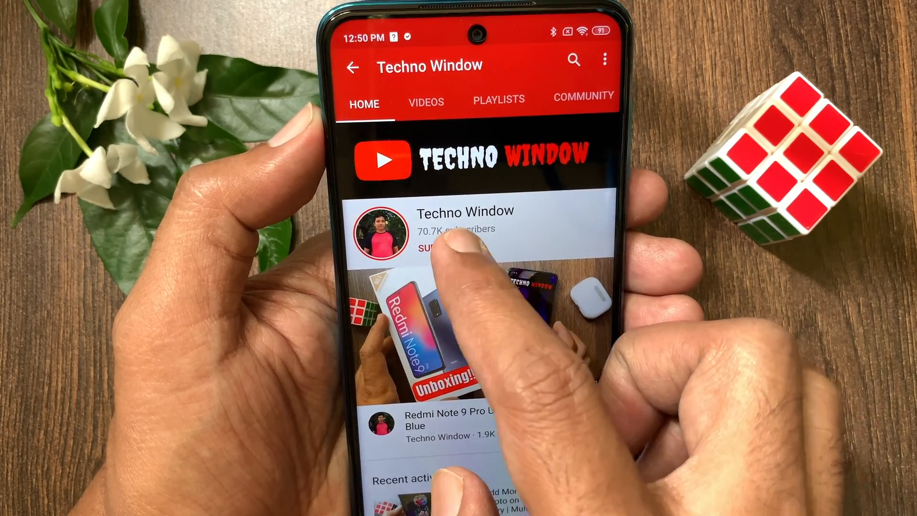
# Subscribe to Techno Window and bring up its notification choices (All, Personalized, None).
pyautogui.click(432, 251)
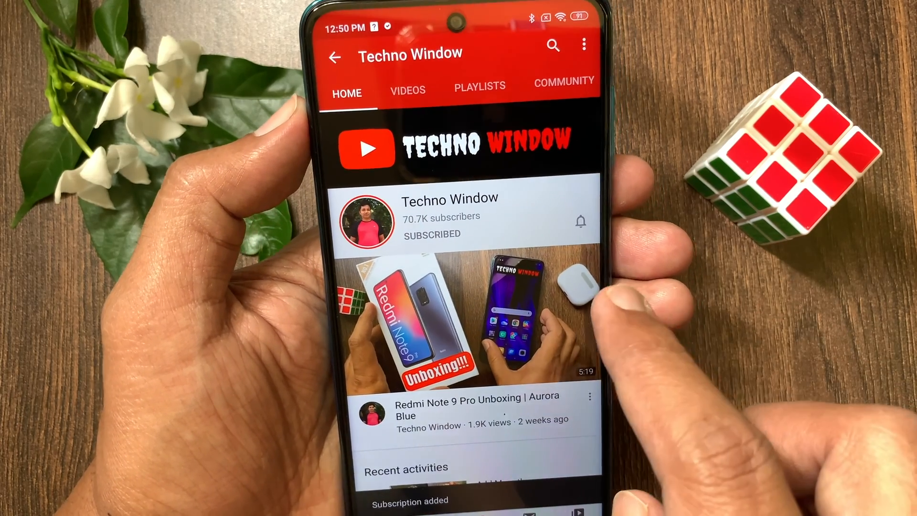
pyautogui.click(579, 221)
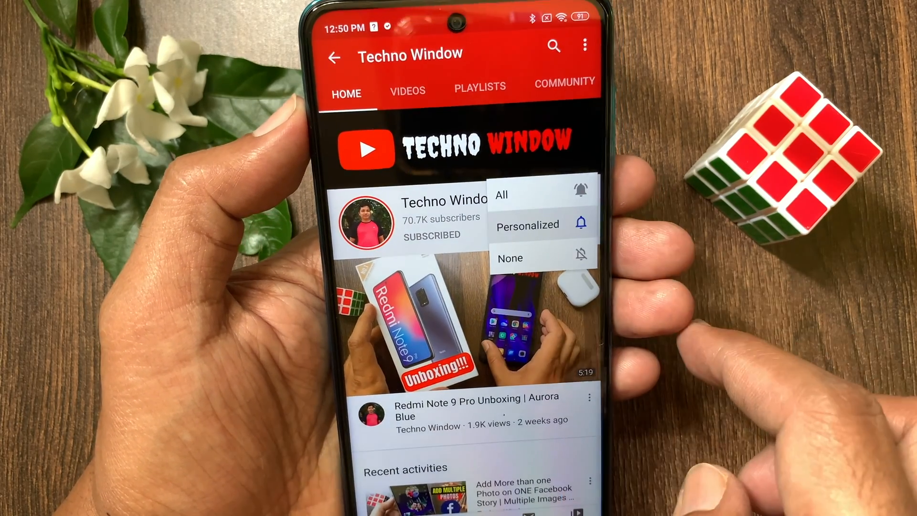